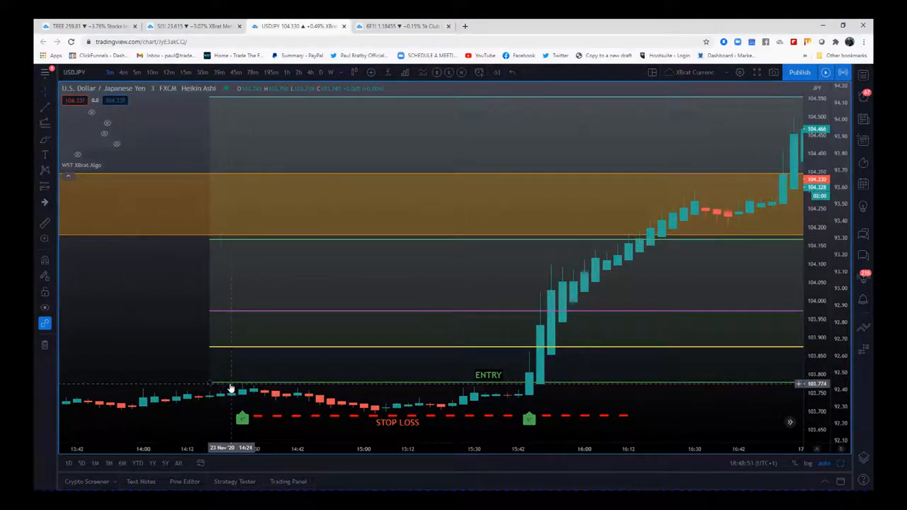
mouse_move(241, 398)
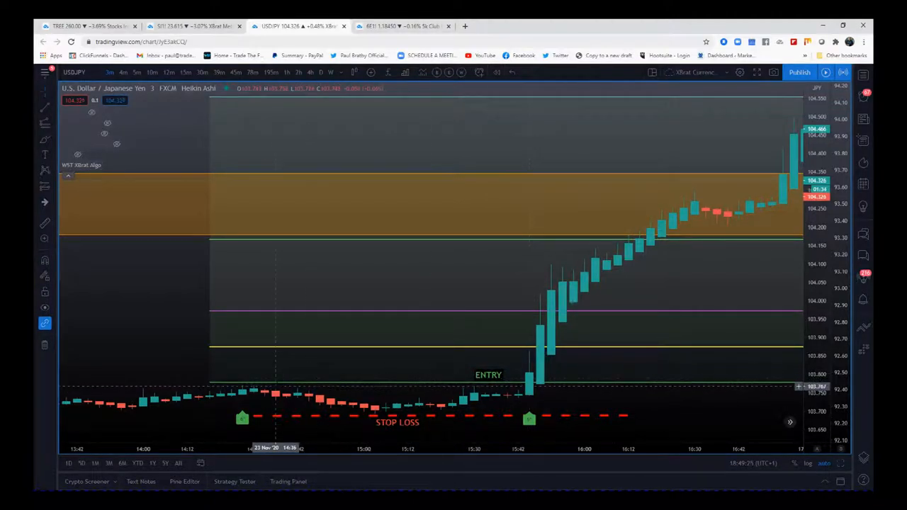
mouse_move(275, 385)
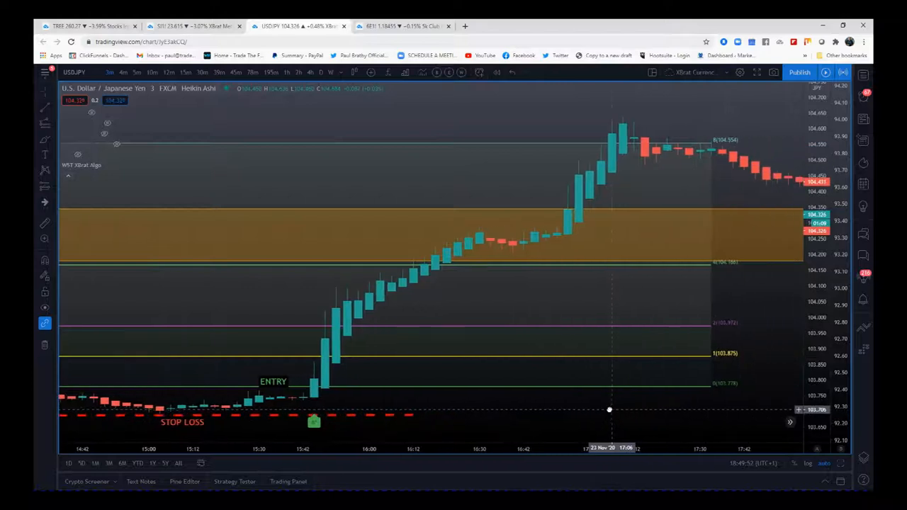
mouse_move(561, 290)
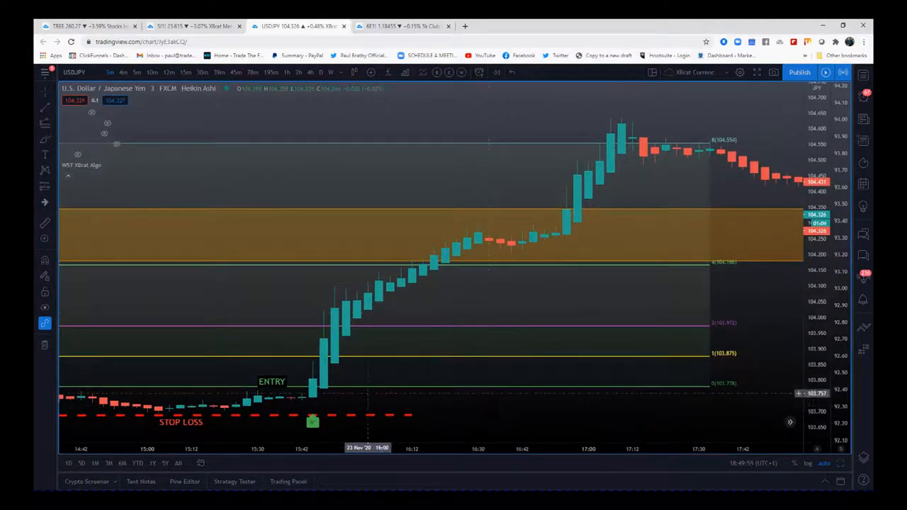
mouse_move(687, 133)
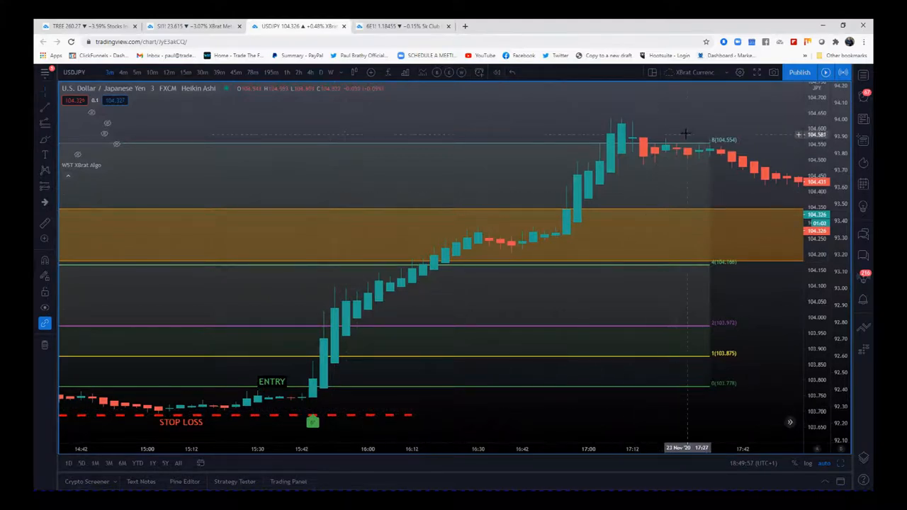
mouse_move(678, 140)
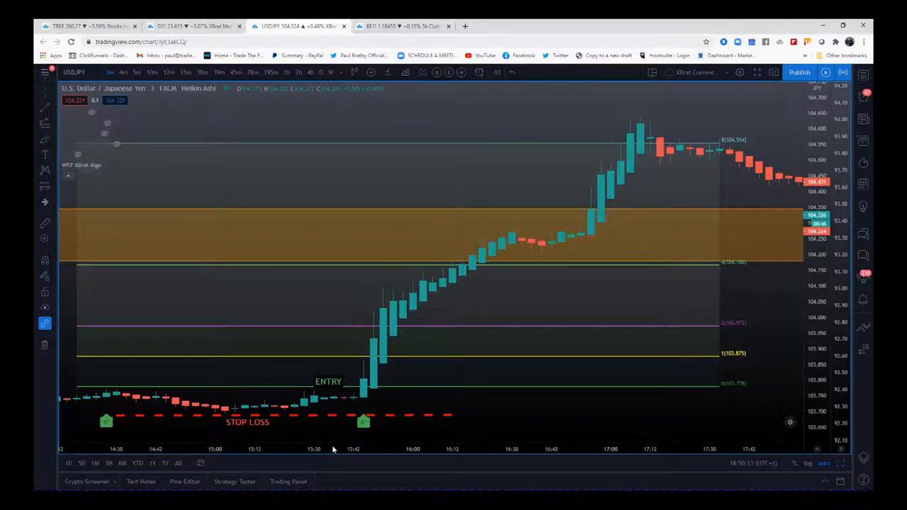
mouse_move(103, 428)
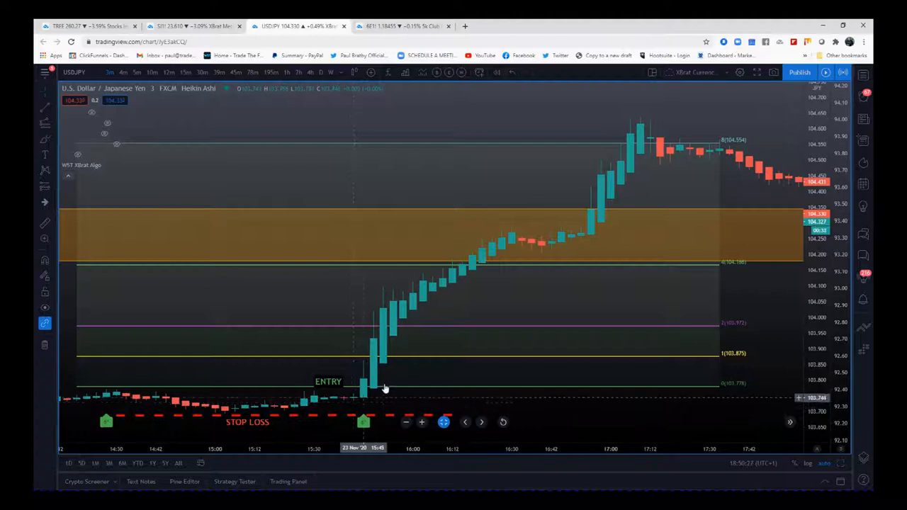
mouse_move(487, 258)
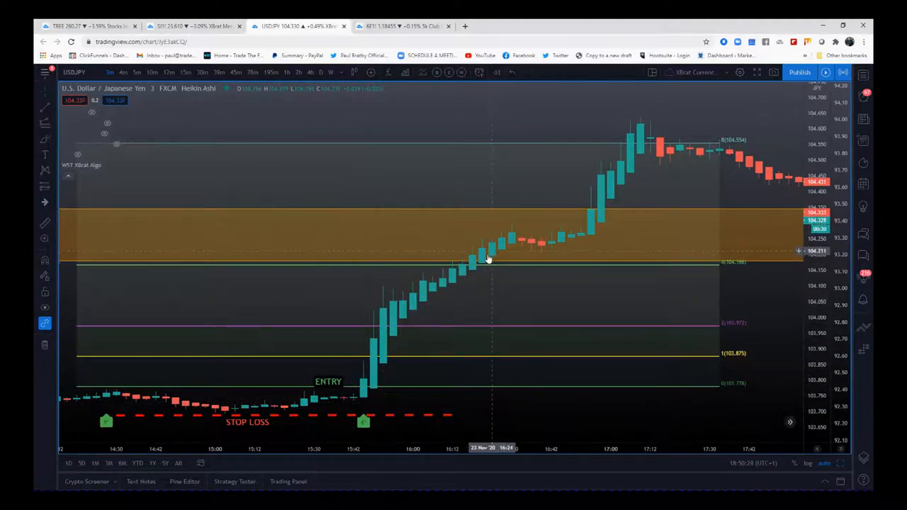
mouse_move(471, 270)
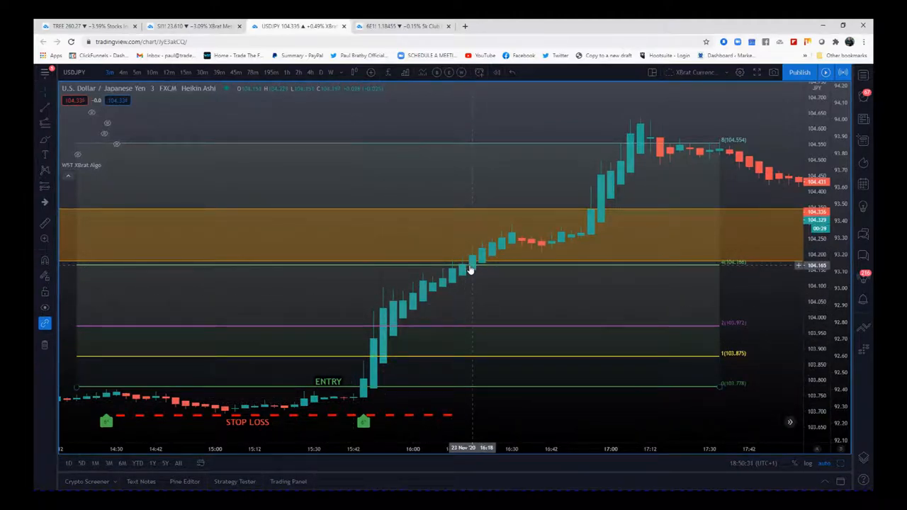
mouse_move(497, 244)
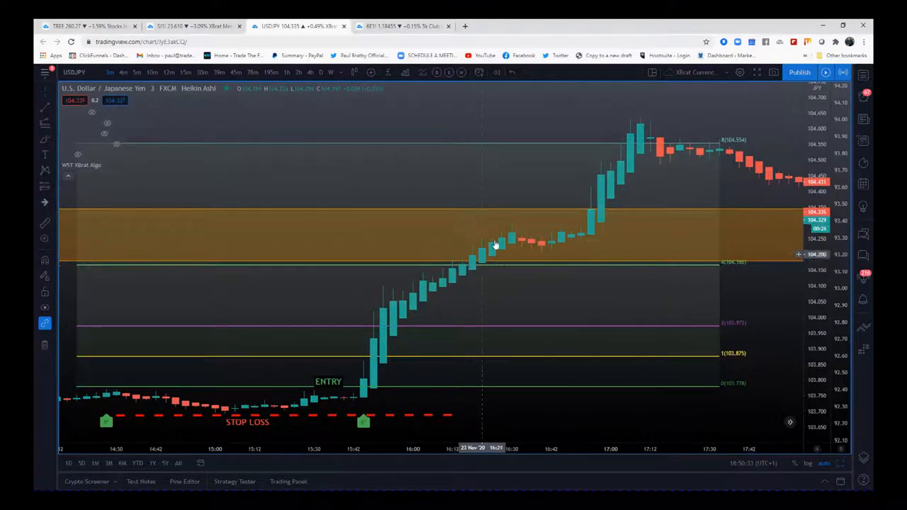
mouse_move(560, 270)
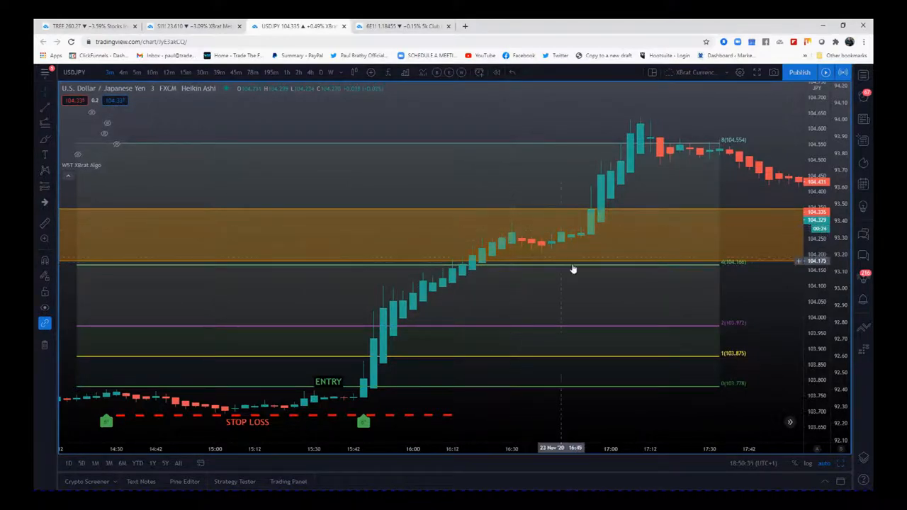
mouse_move(584, 269)
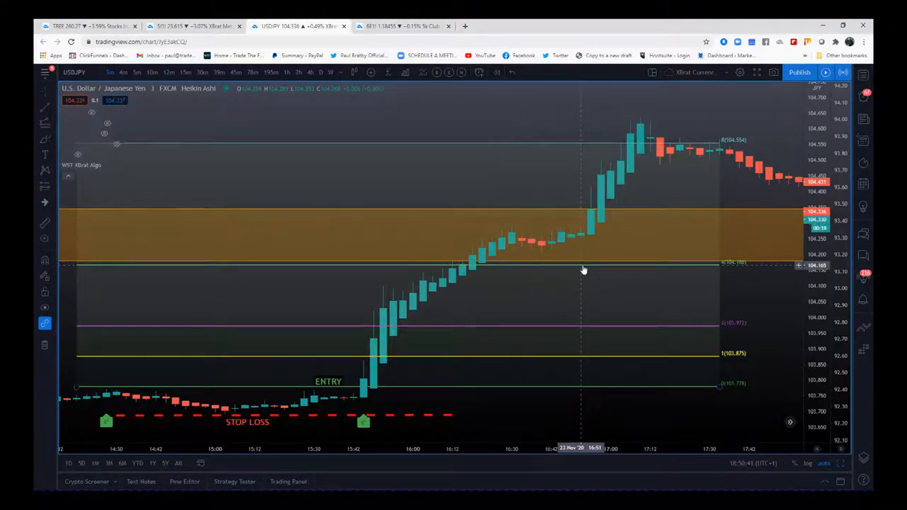
mouse_move(607, 221)
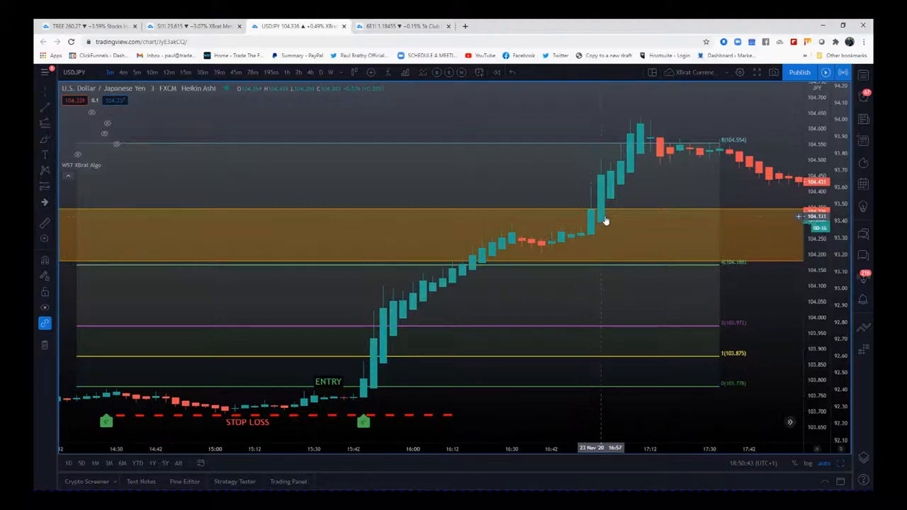
mouse_move(649, 155)
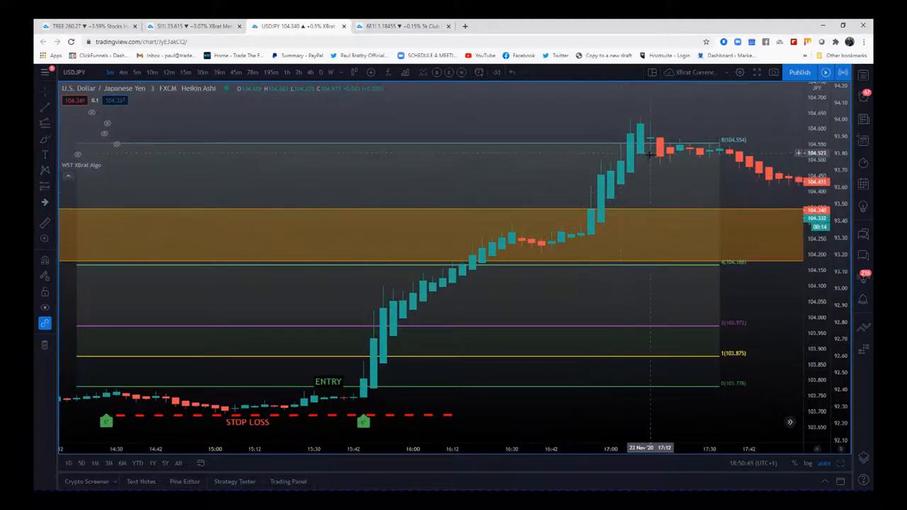
mouse_move(641, 154)
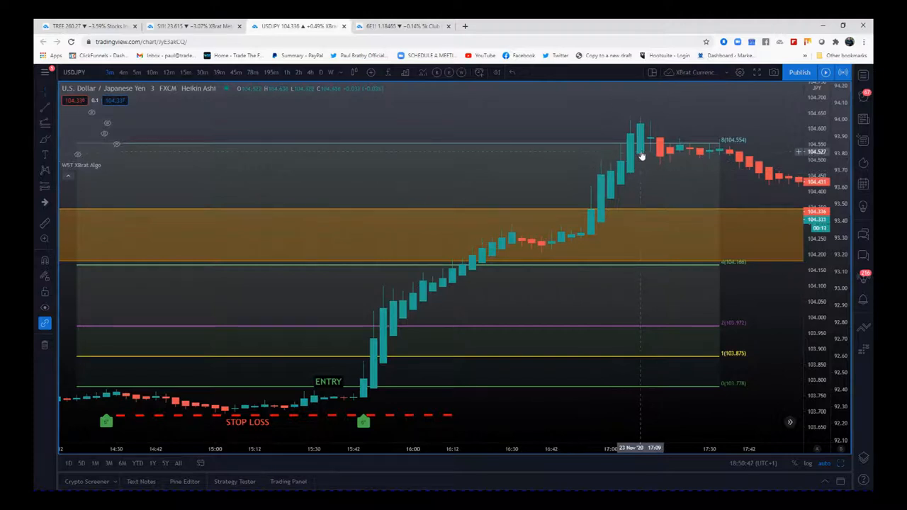
mouse_move(664, 163)
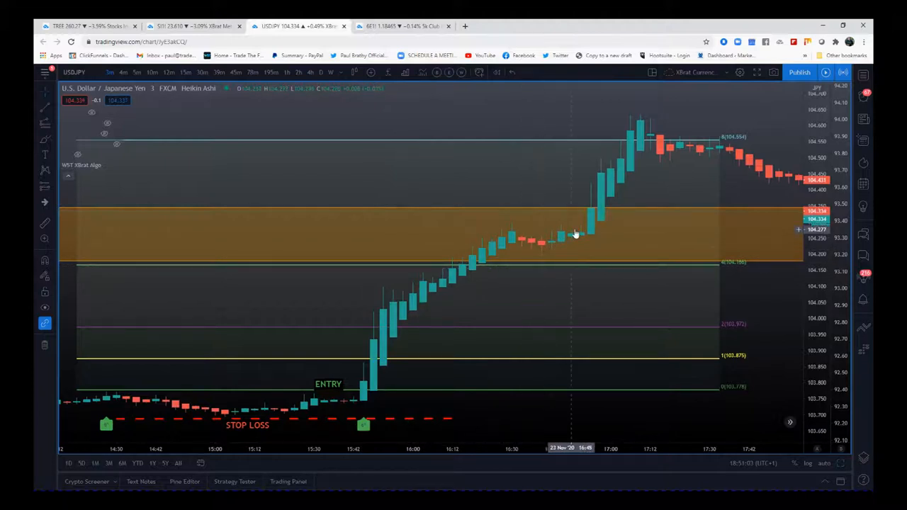
mouse_move(765, 141)
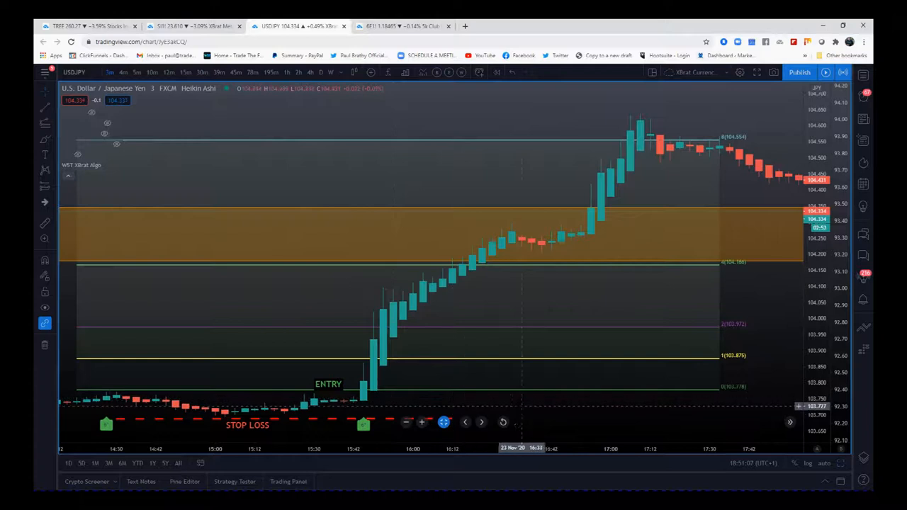
mouse_move(673, 333)
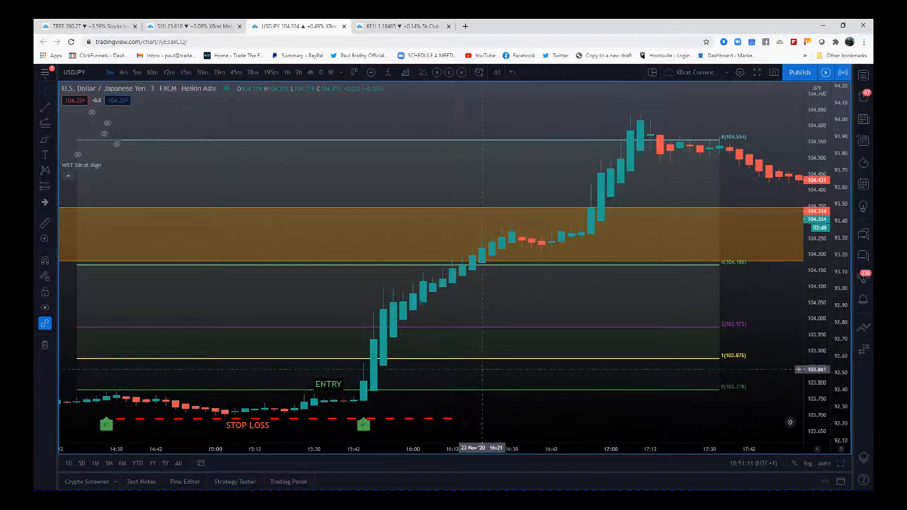
mouse_move(483, 299)
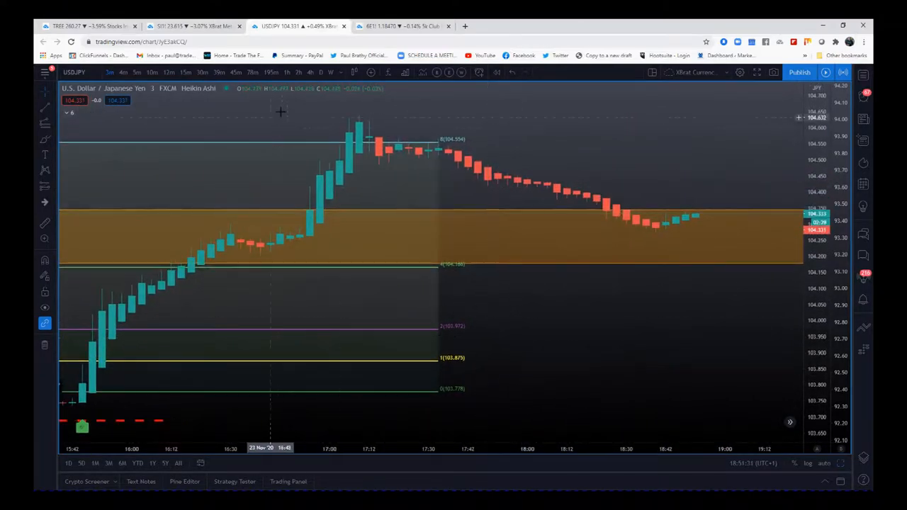
mouse_move(626, 268)
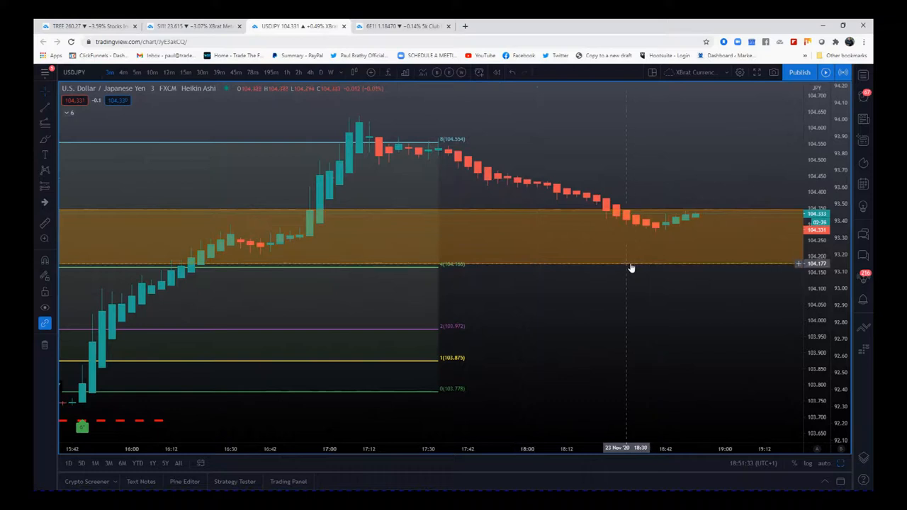
mouse_move(596, 247)
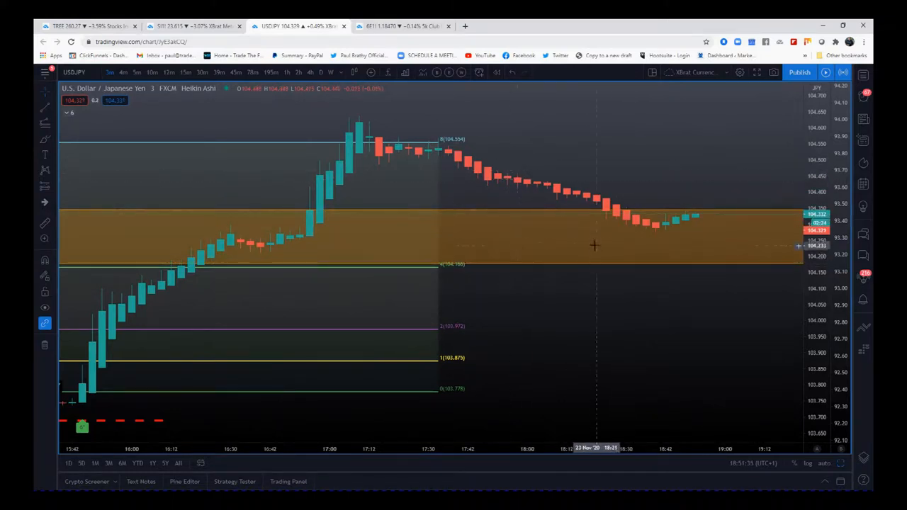
mouse_move(655, 206)
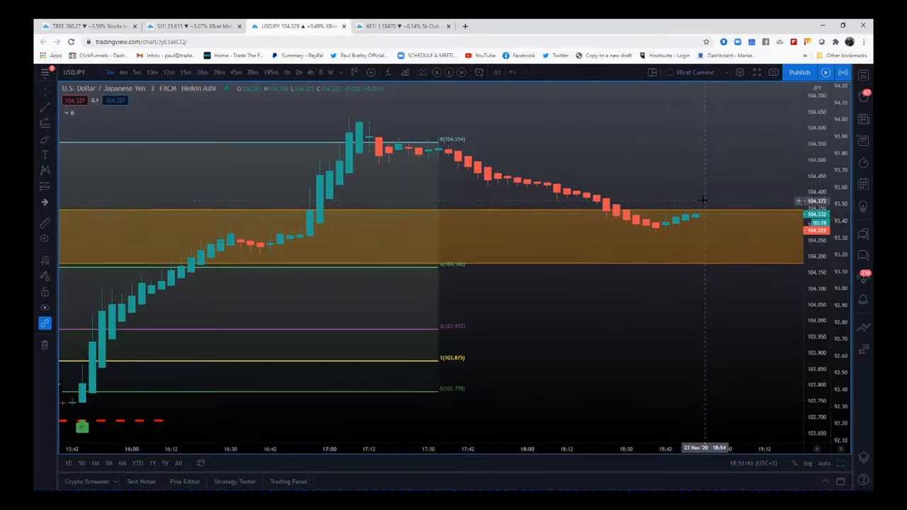
mouse_move(502, 112)
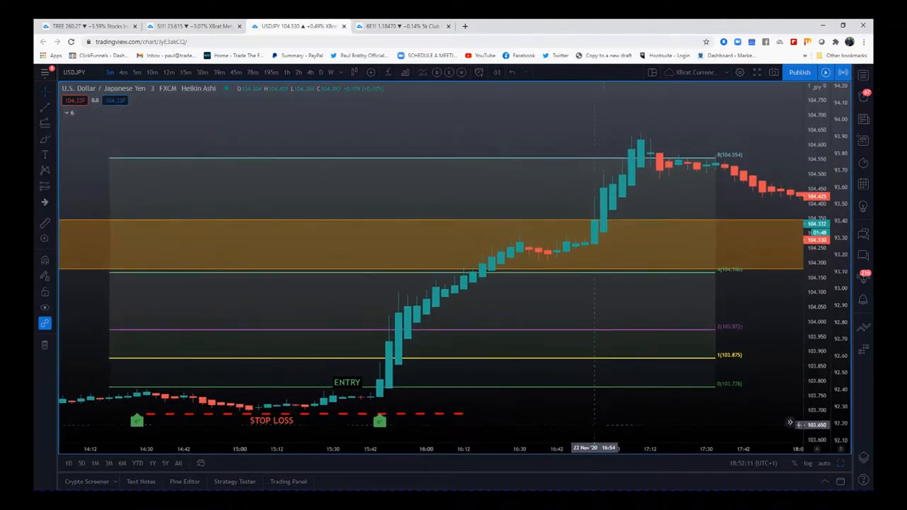
mouse_move(136, 422)
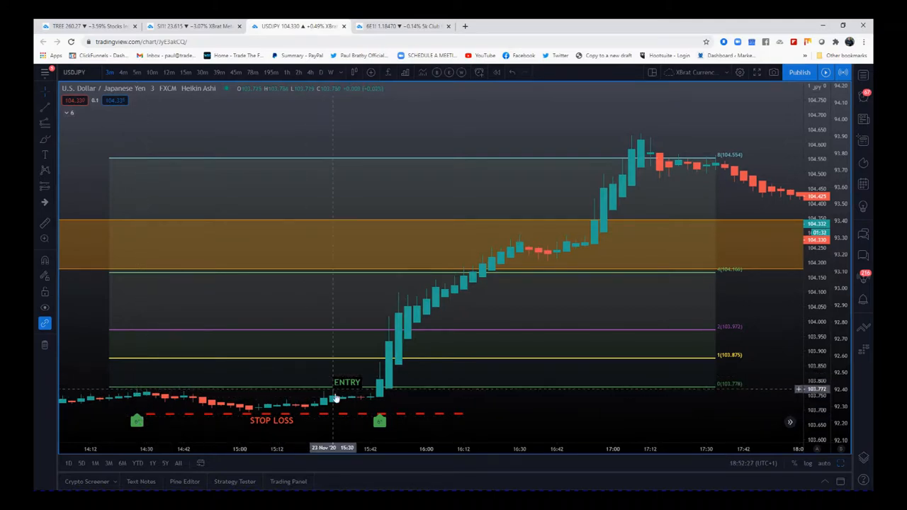
mouse_move(598, 207)
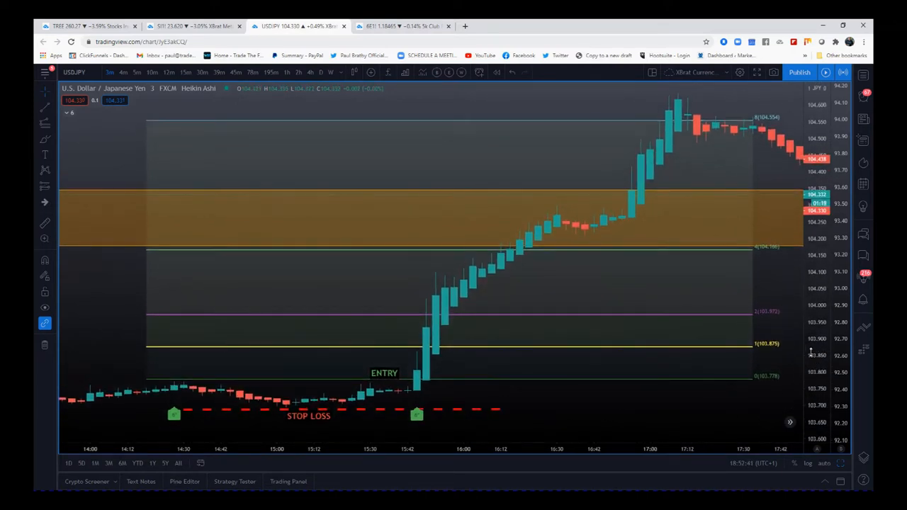
mouse_move(105, 248)
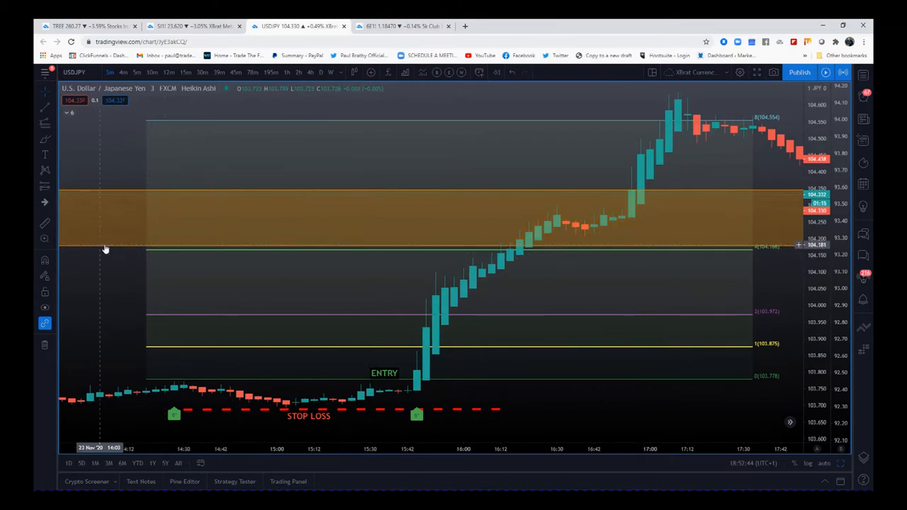